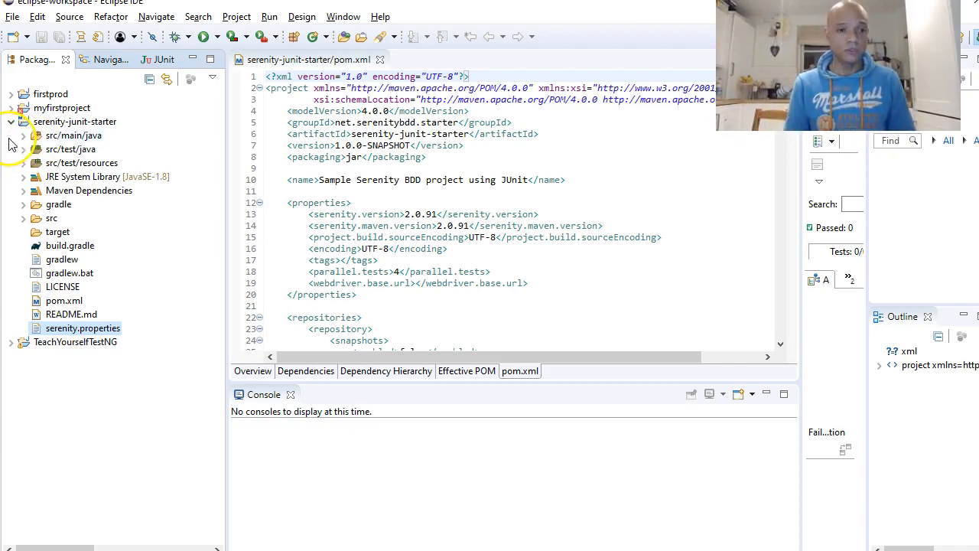
mouse_move(68, 150)
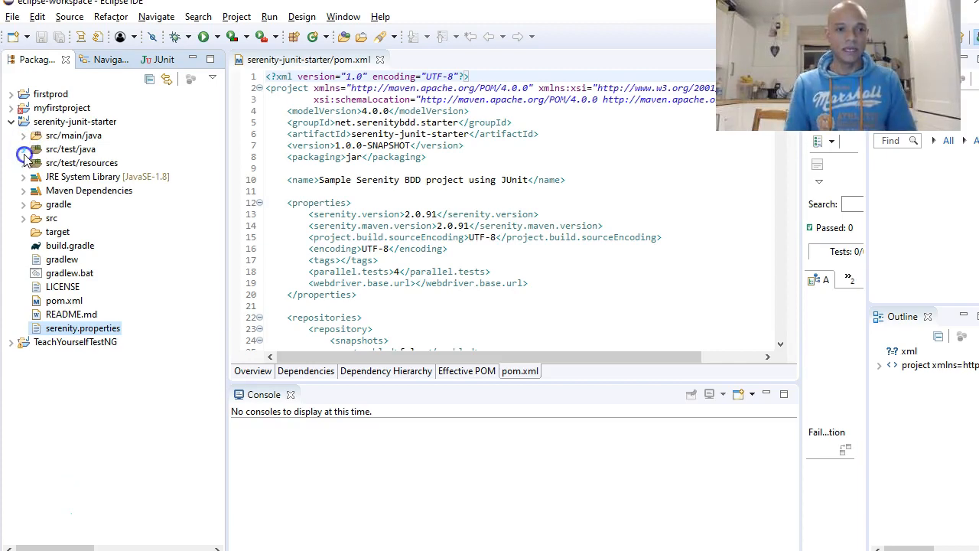
Expand and collapse src/test/java and src/main/java to reveal the starter, starter.math and starter.steps packages.
left_click(24, 150)
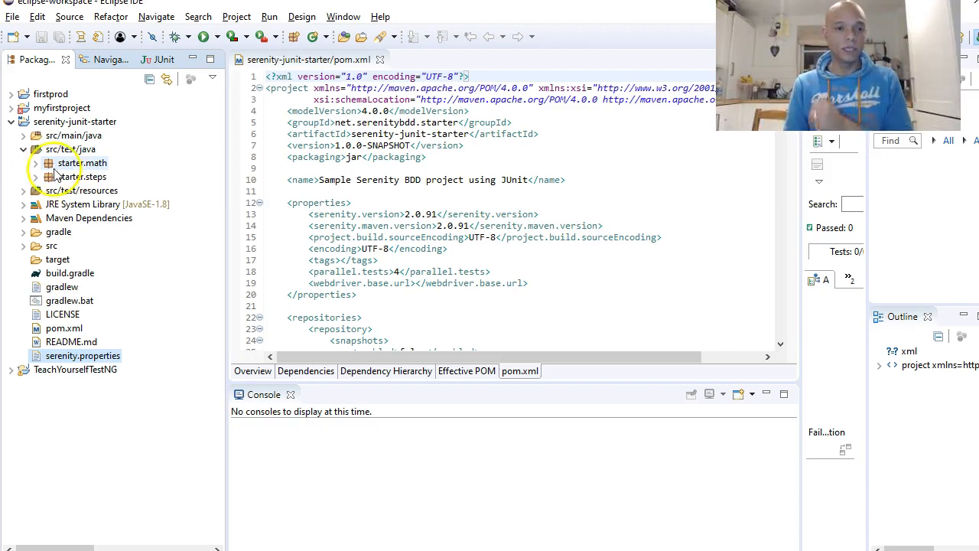
left_click(25, 150)
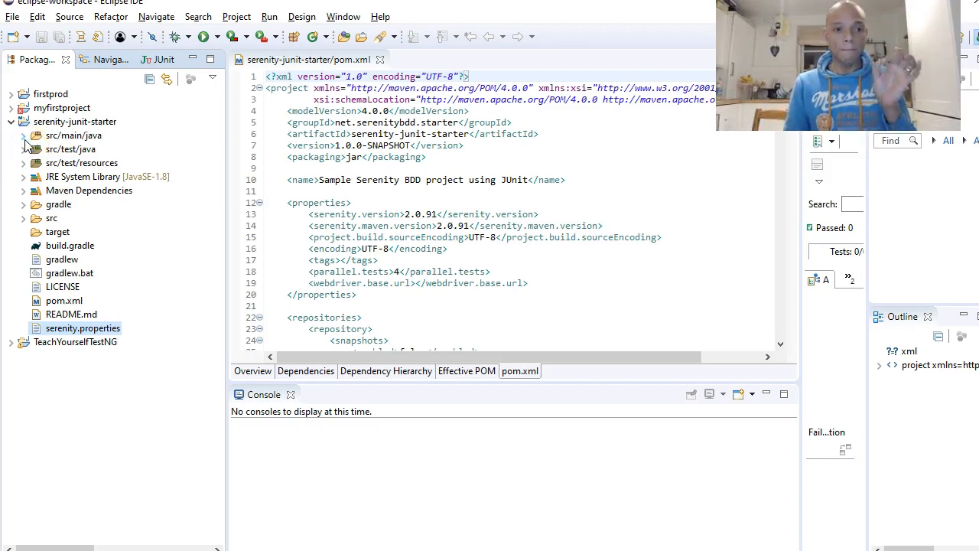
left_click(25, 135)
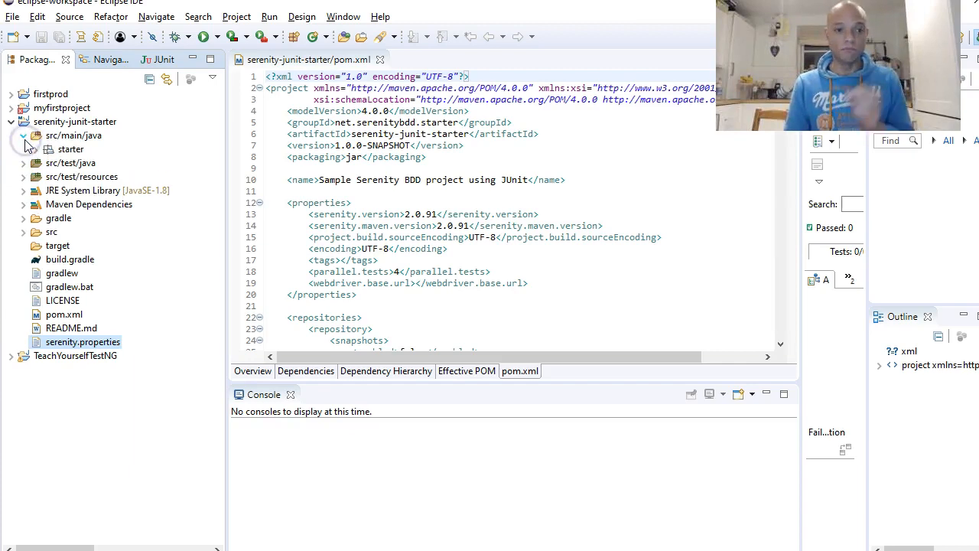
left_click(25, 135)
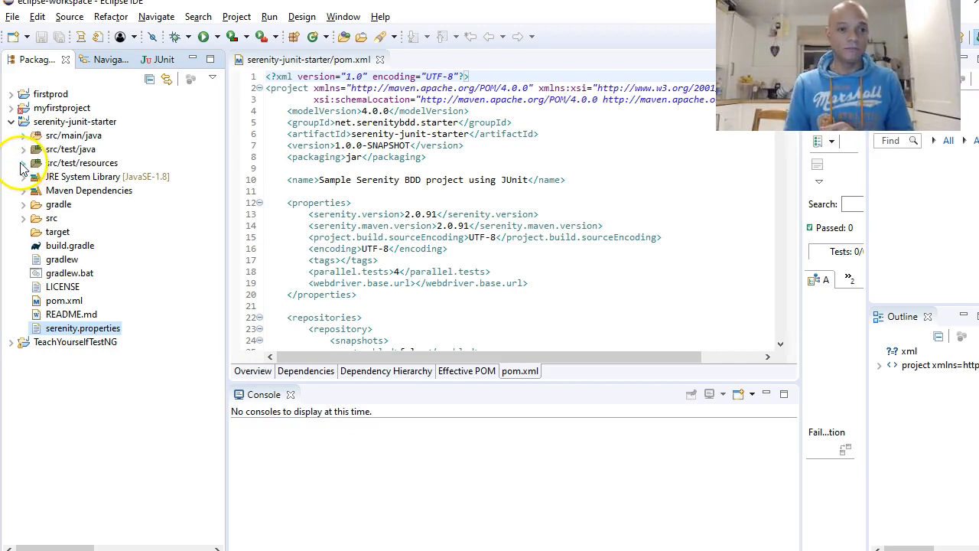
left_click(23, 150)
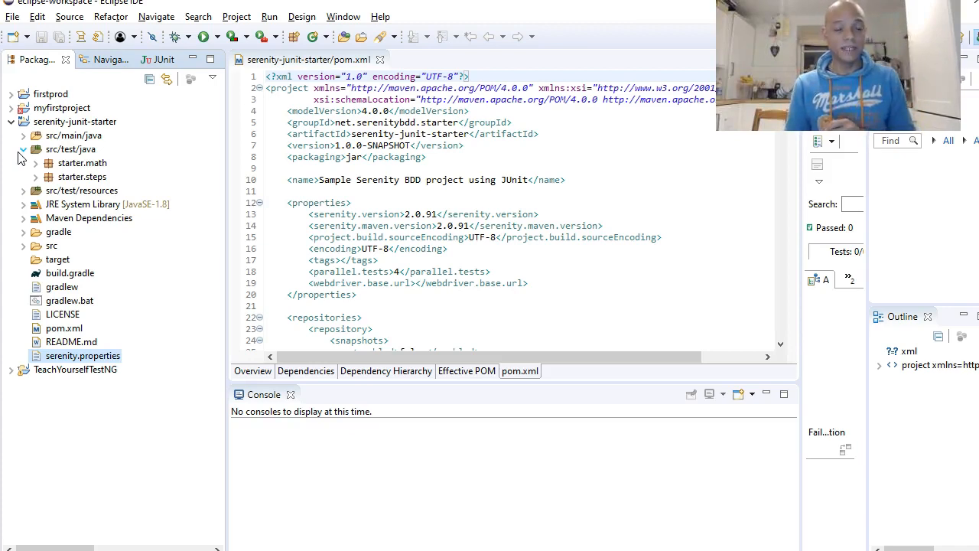
left_click(23, 150)
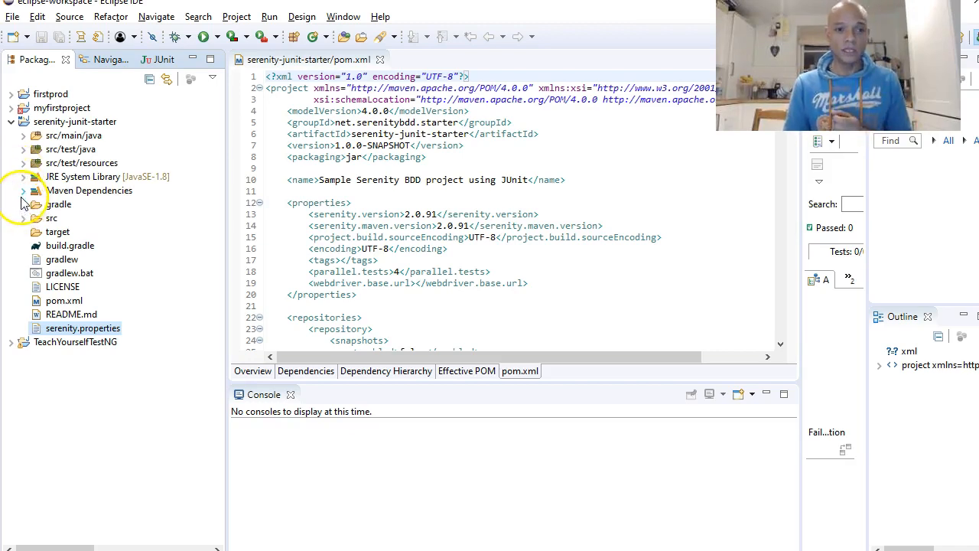
Review pom.xml coordinates: groupId, artifactId, version 1.0.0-SNAPSHOT and jar packaging.
left_click(24, 190)
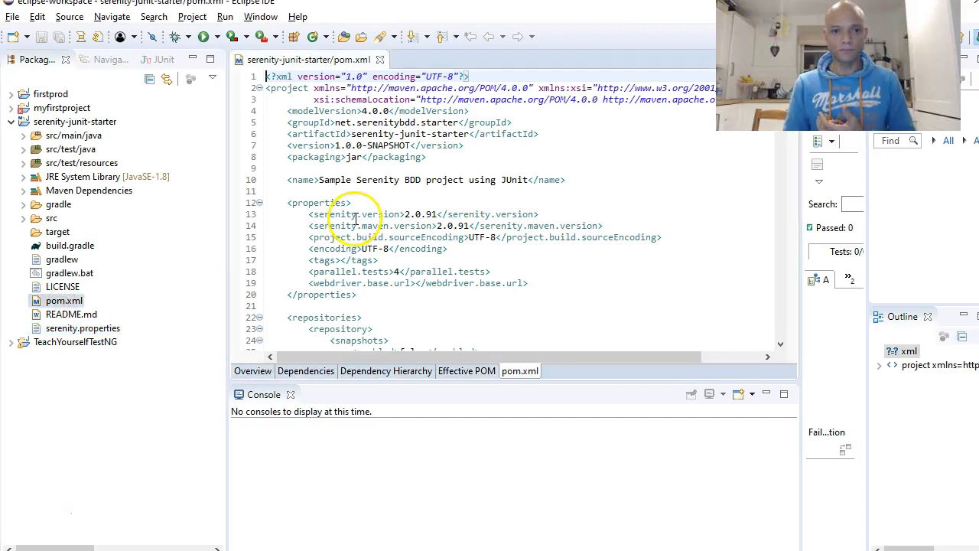
scroll("down", 3)
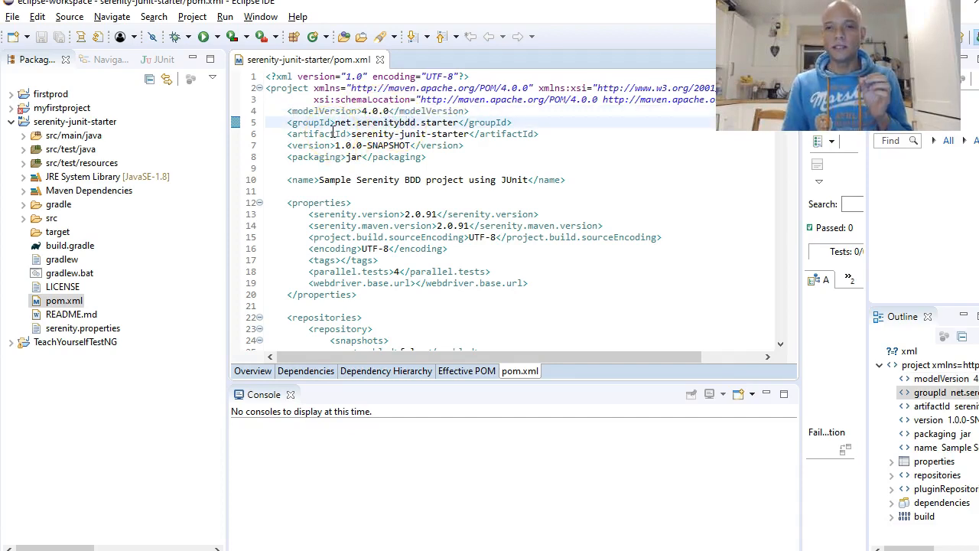
double_click(309, 123)
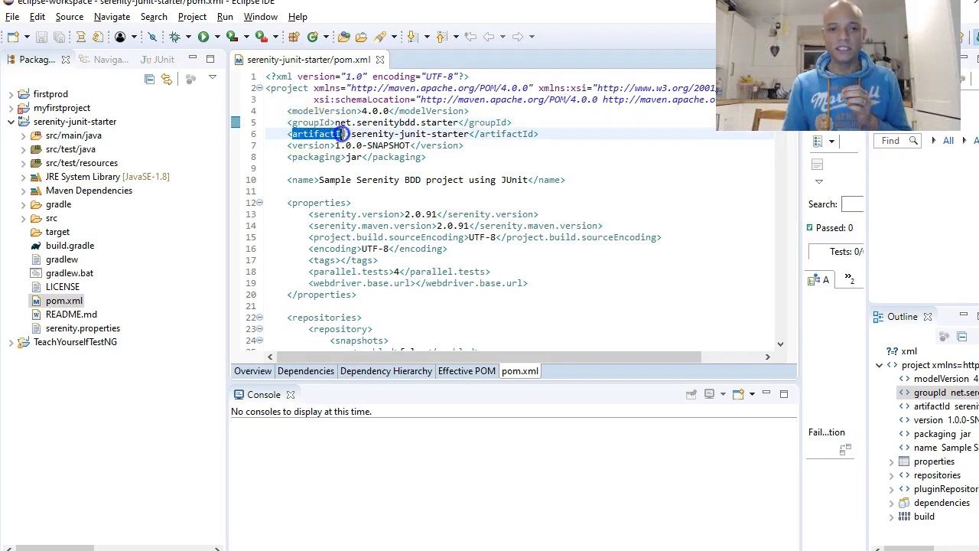
double_click(309, 146)
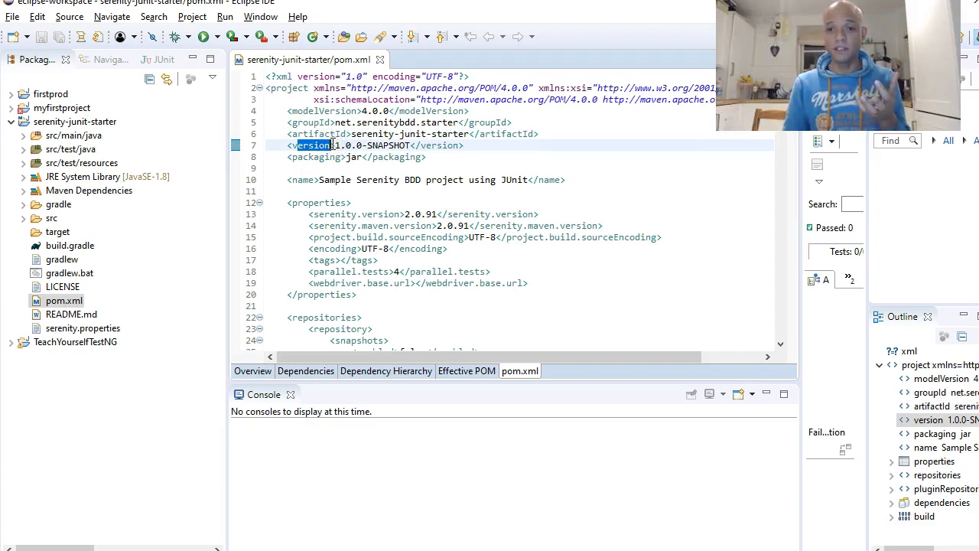
double_click(312, 156)
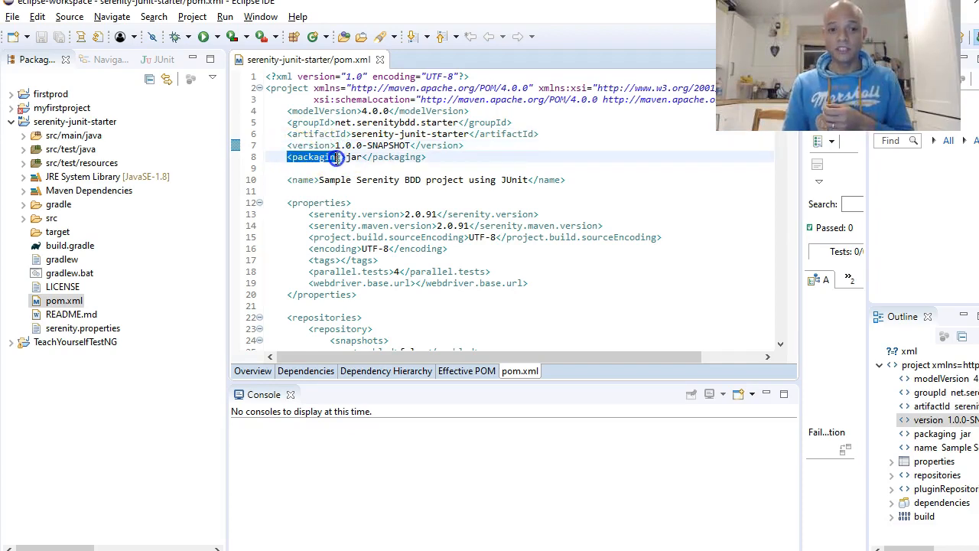
left_click(336, 156)
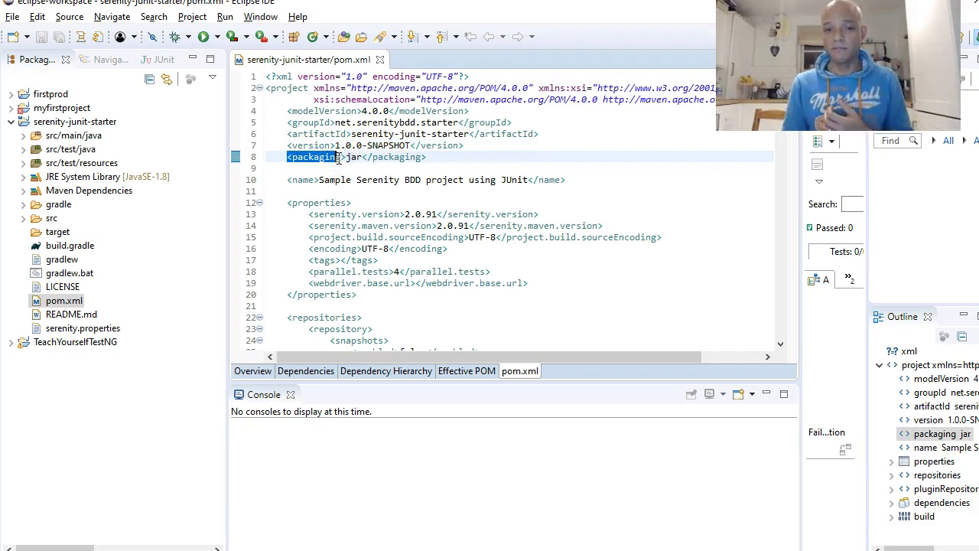
double_click(349, 156)
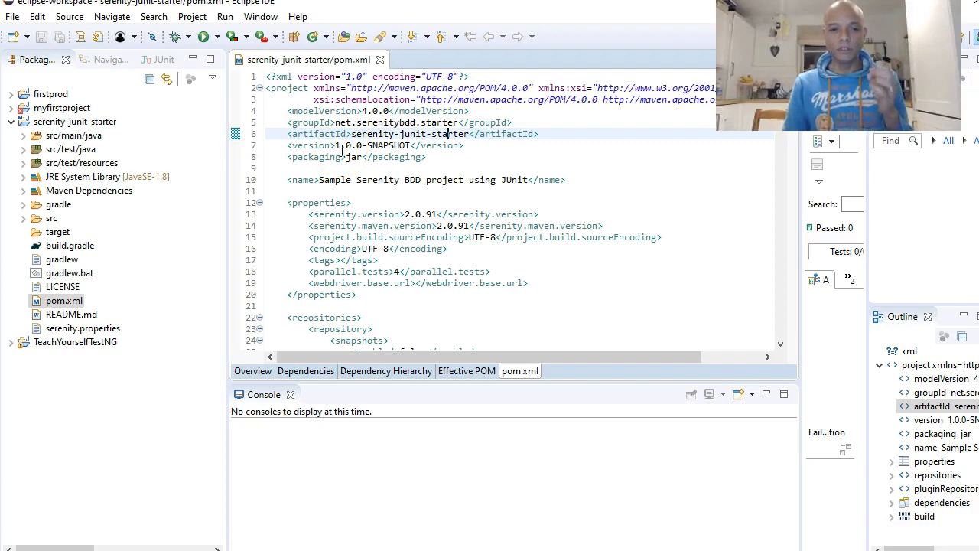
mouse_move(421, 153)
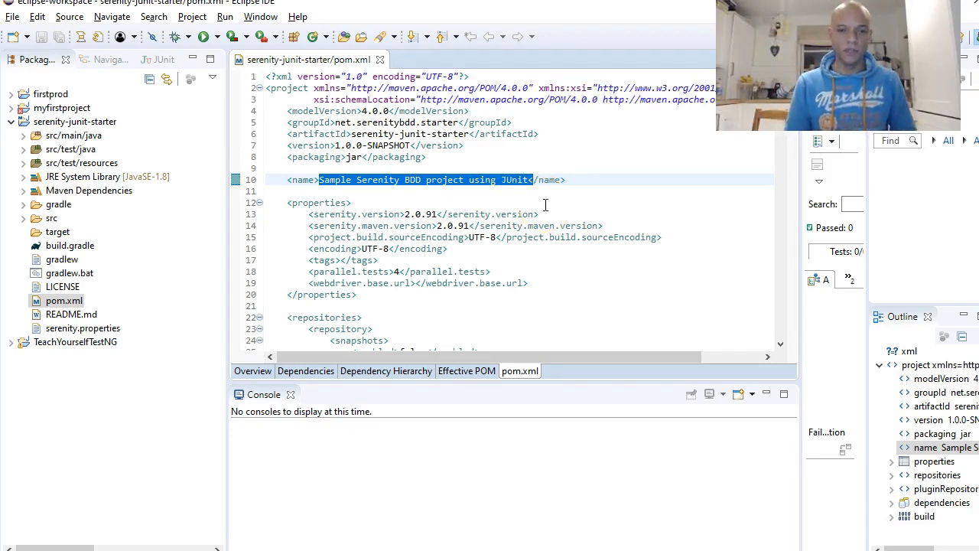
Review the repositories section with the central bintray repository at jcenter.bintray.com.
scroll("down", 3)
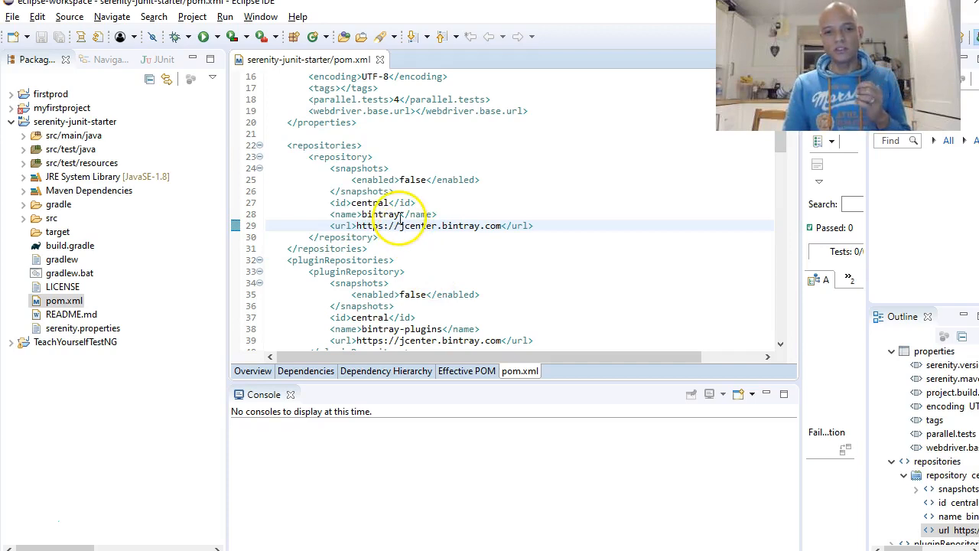
double_click(375, 214)
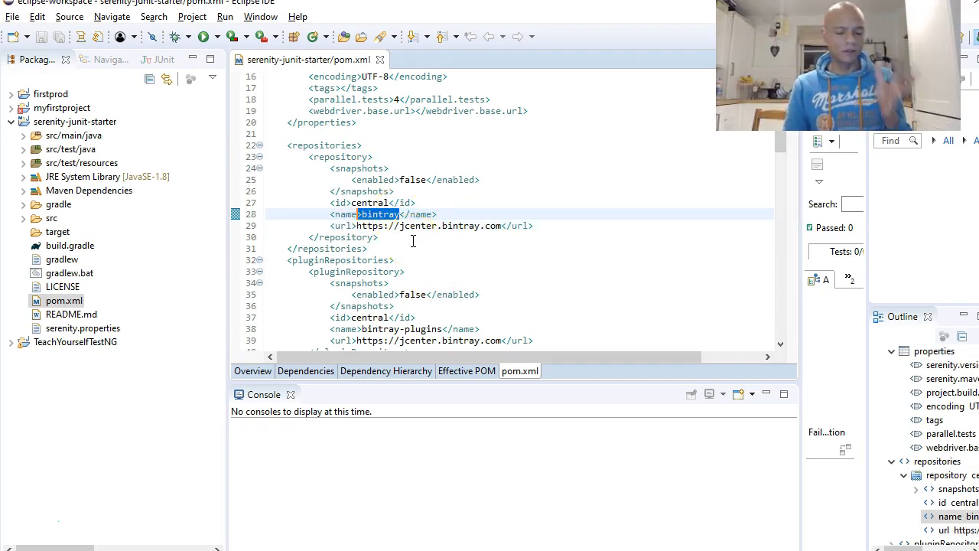
mouse_move(422, 251)
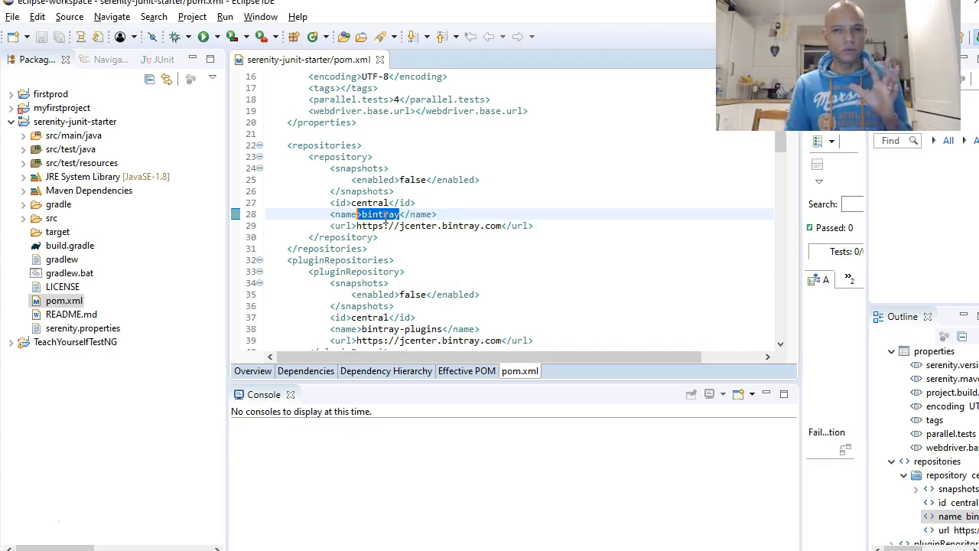
scroll("down", 3)
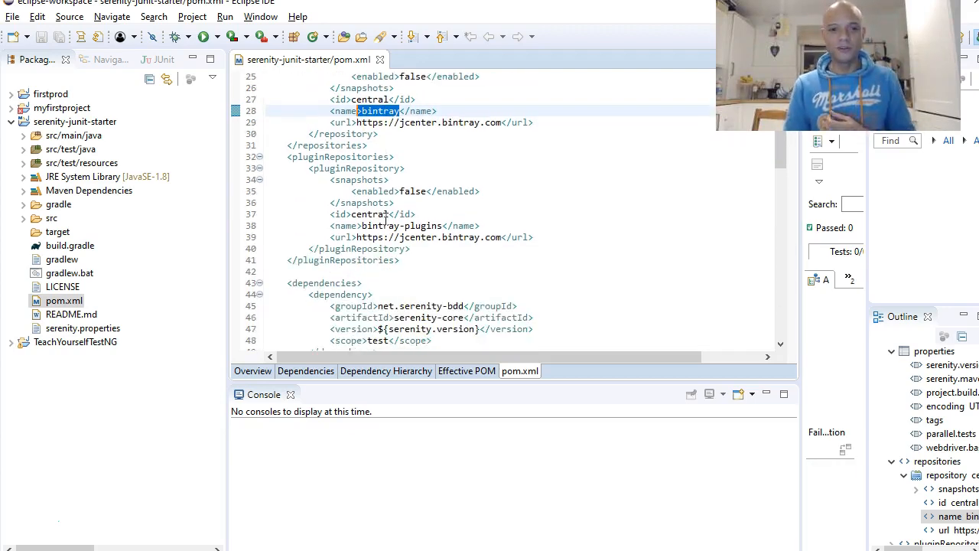
left_click(390, 261)
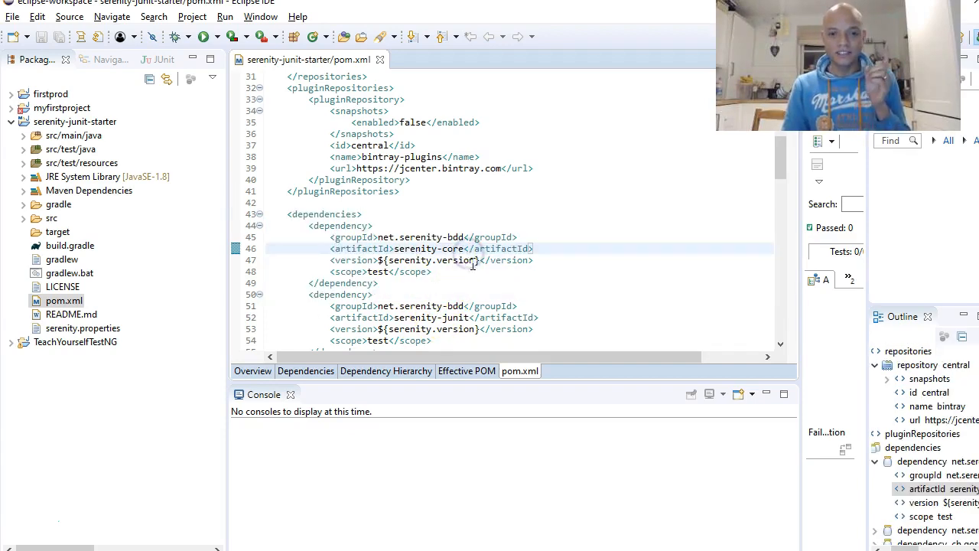
double_click(430, 248)
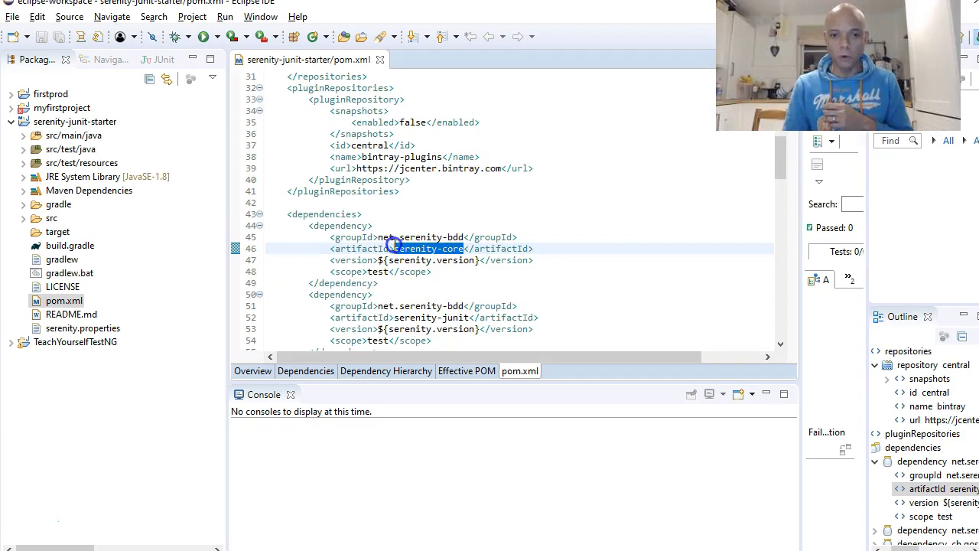
scroll("down", 3)
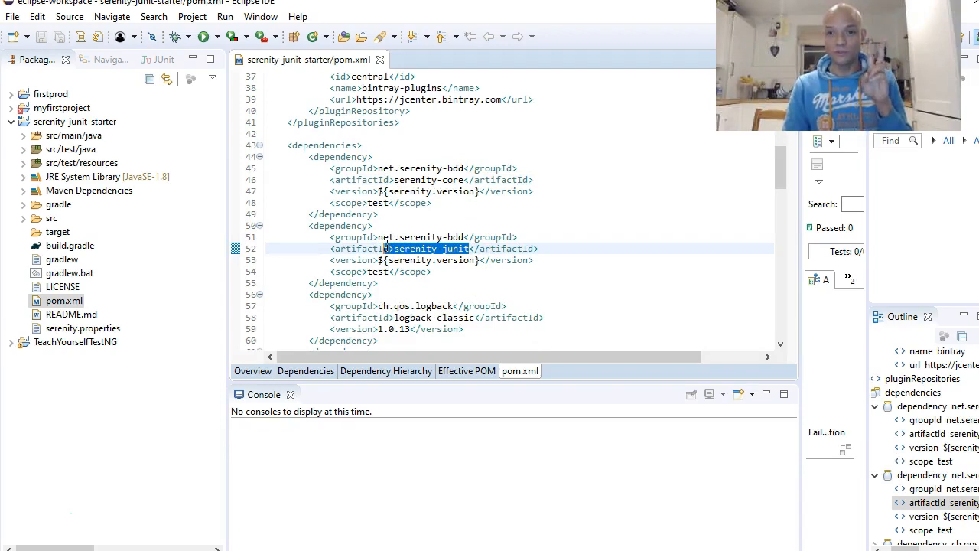
scroll("down", 3)
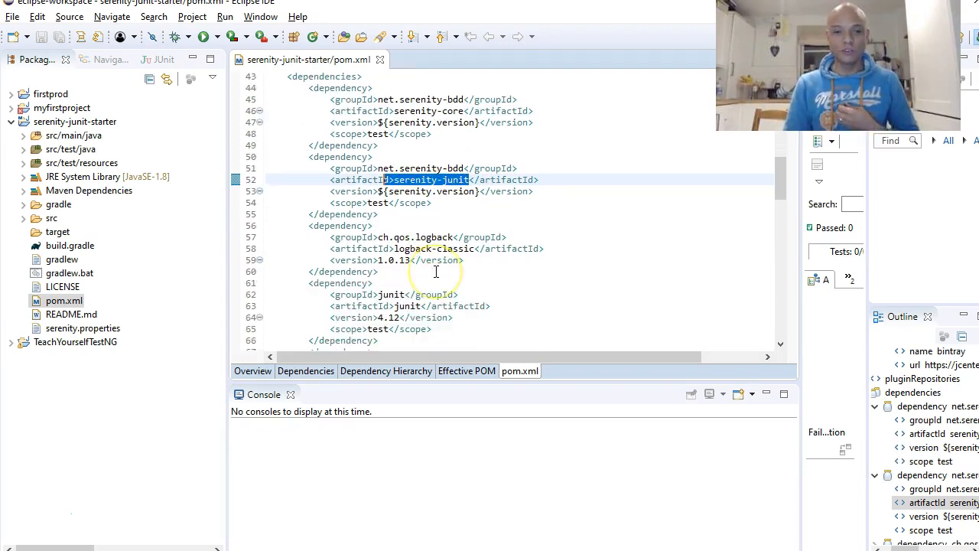
scroll("down", 3)
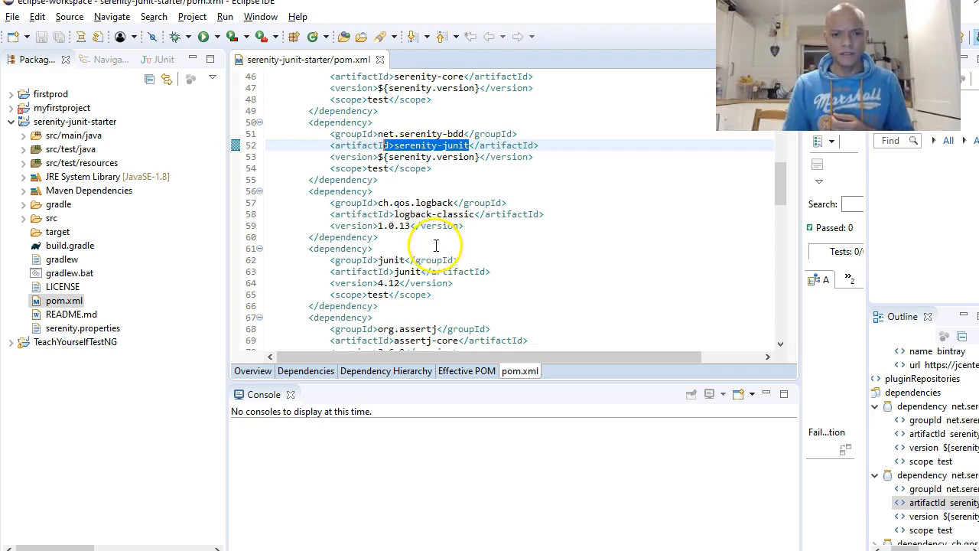
double_click(428, 202)
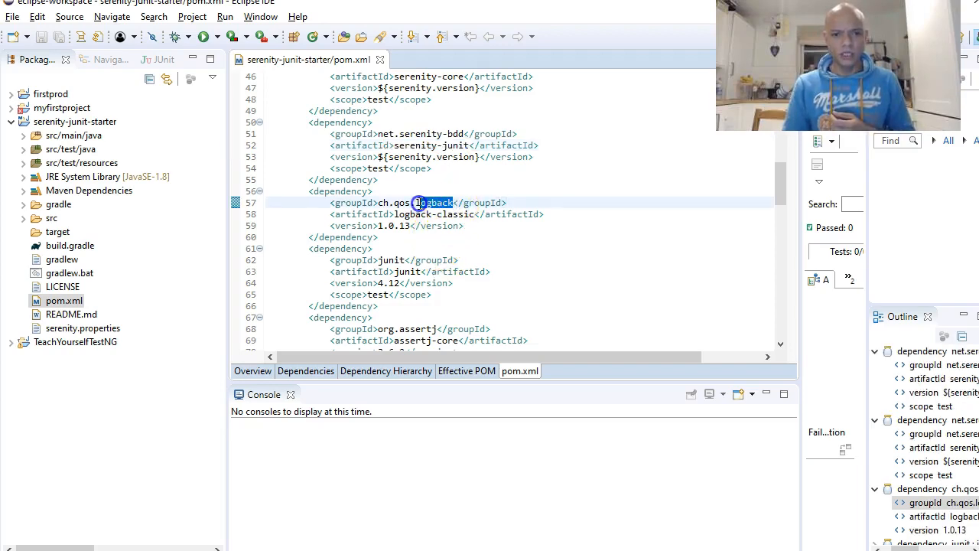
scroll("down", 3)
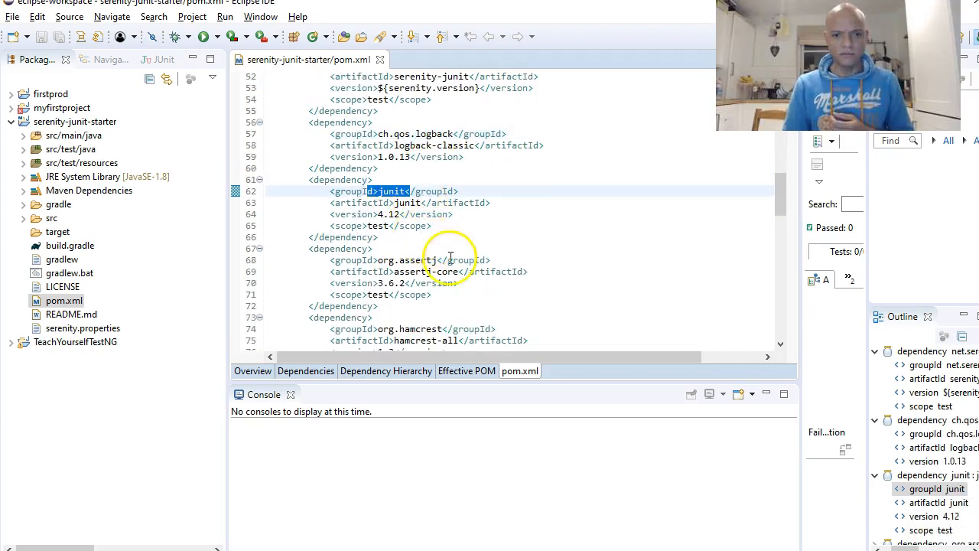
scroll("down", 3)
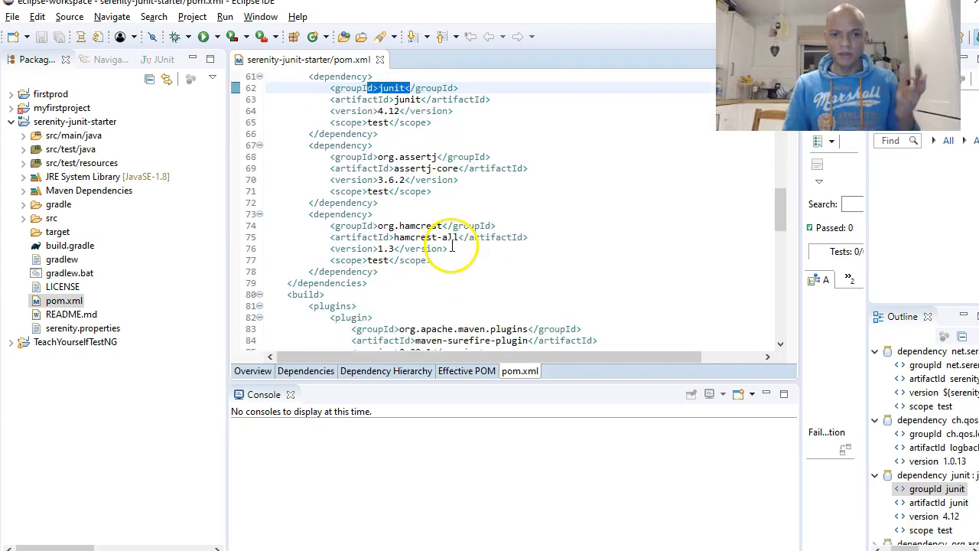
scroll("down", 3)
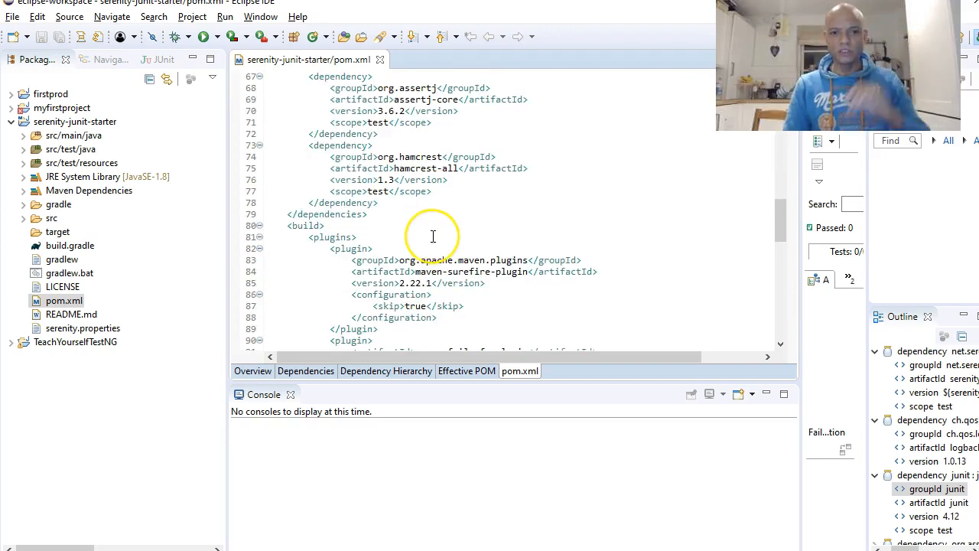
scroll("down", 3)
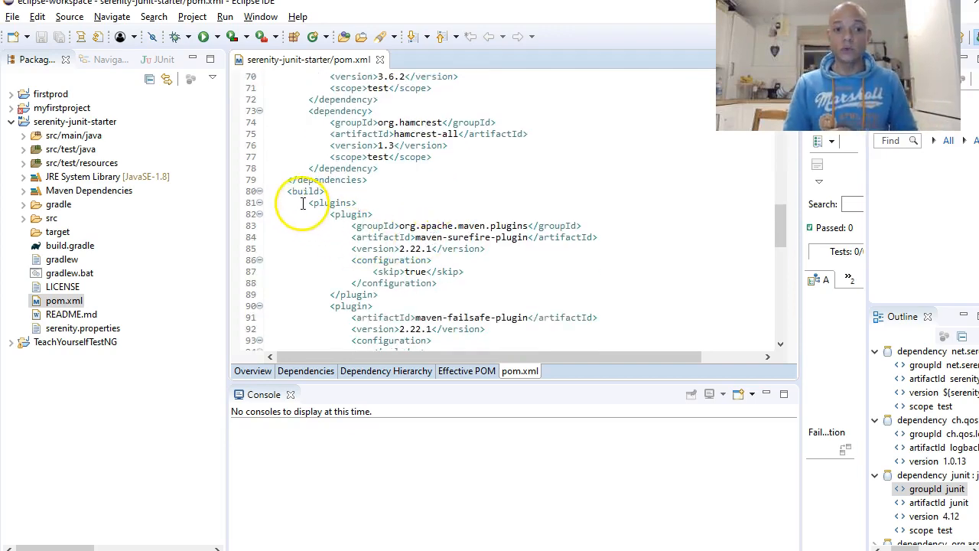
left_click_drag(314, 202, 367, 302)
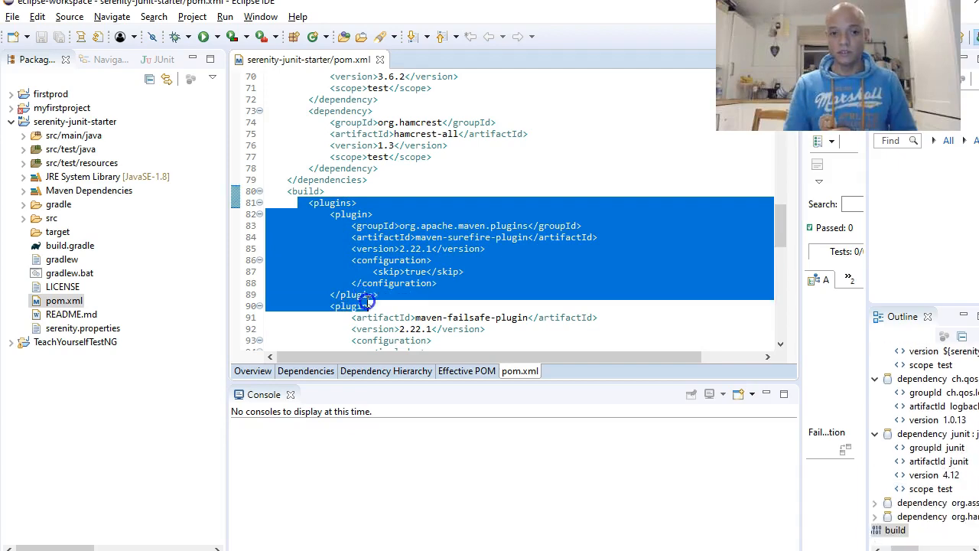
left_click(486, 283)
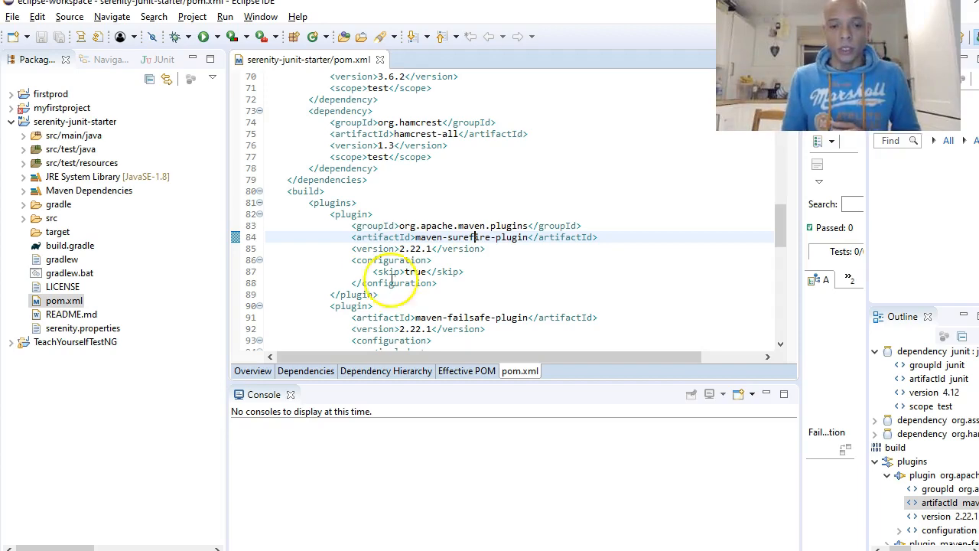
scroll("down", 3)
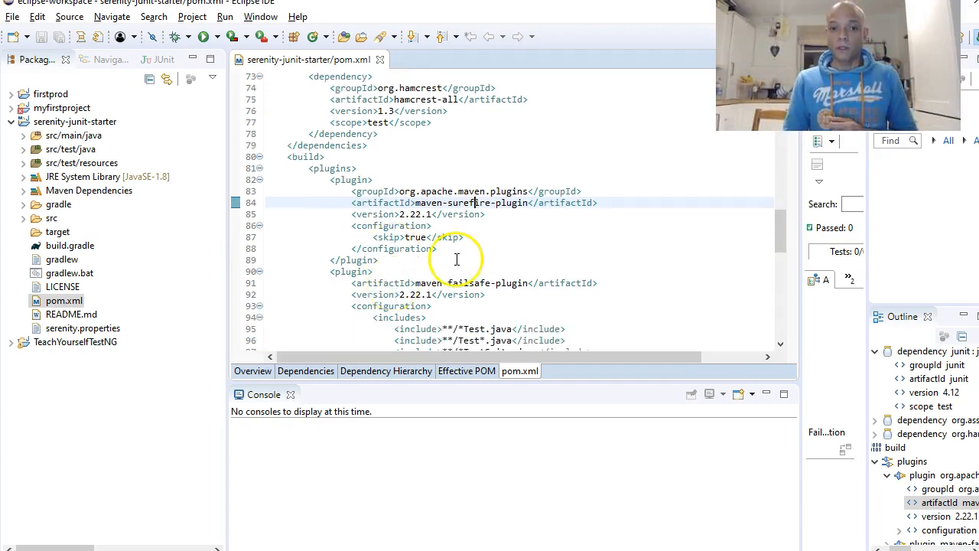
mouse_move(501, 258)
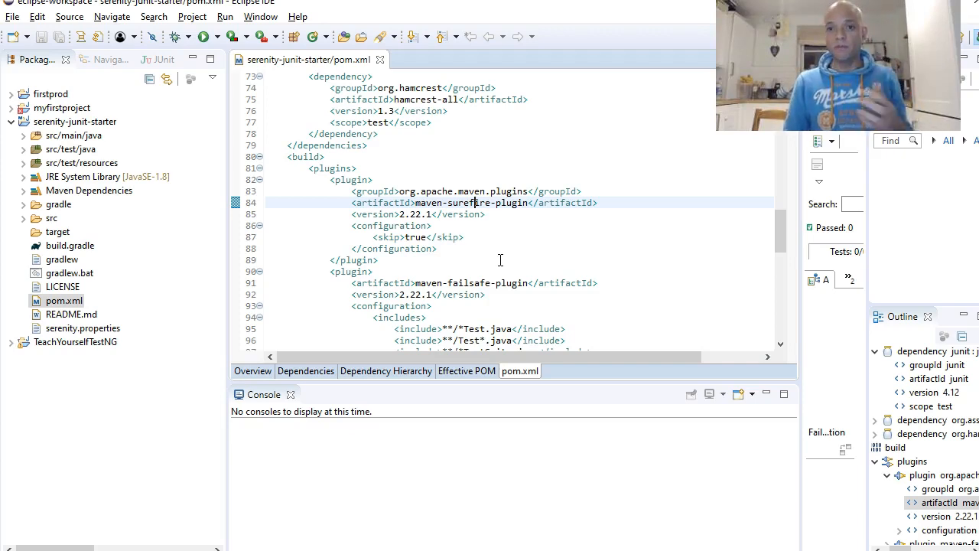
scroll("down", 3)
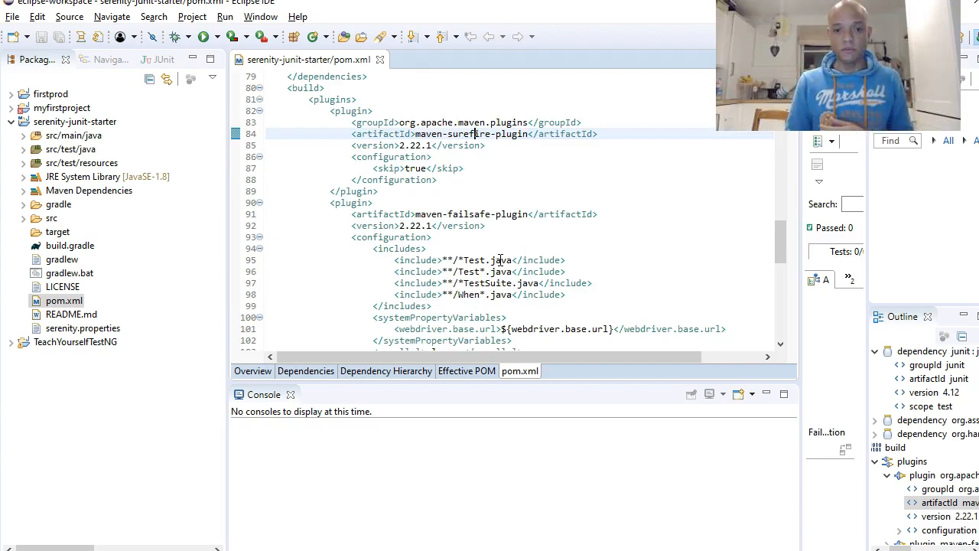
scroll("down", 3)
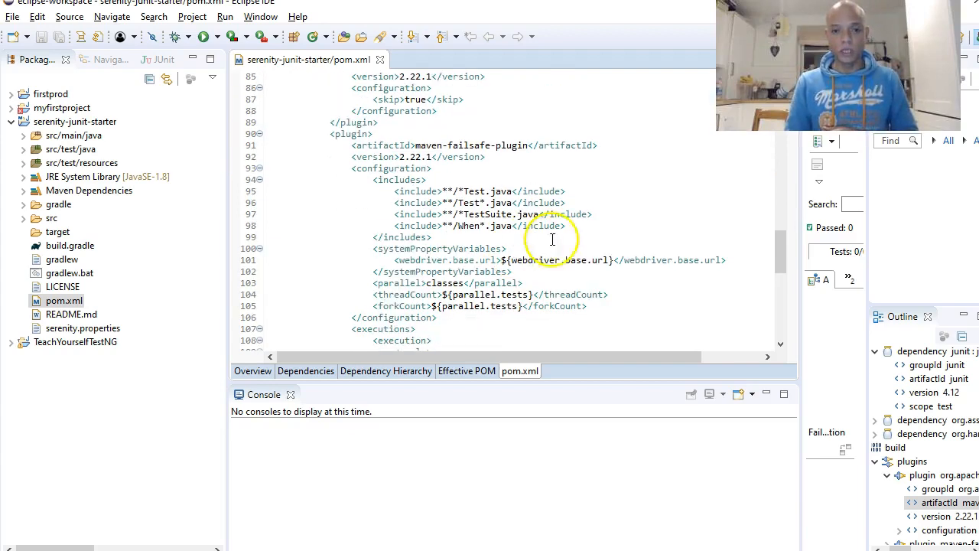
left_click_drag(395, 189, 566, 227)
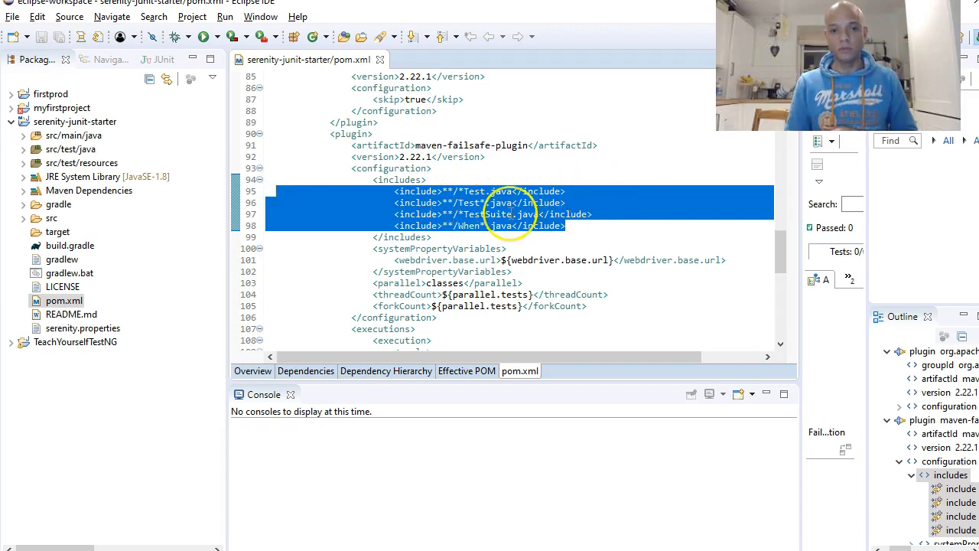
scroll("down", 3)
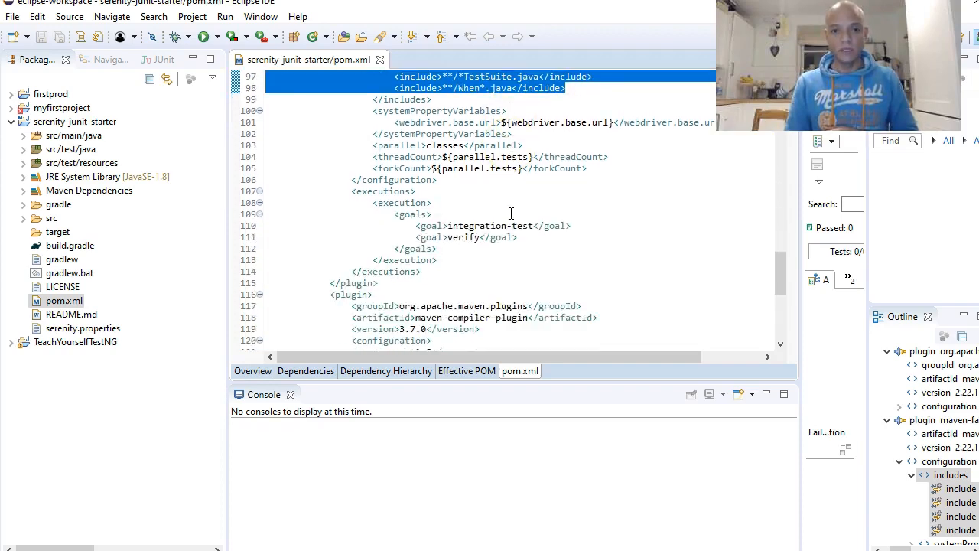
scroll("down", 3)
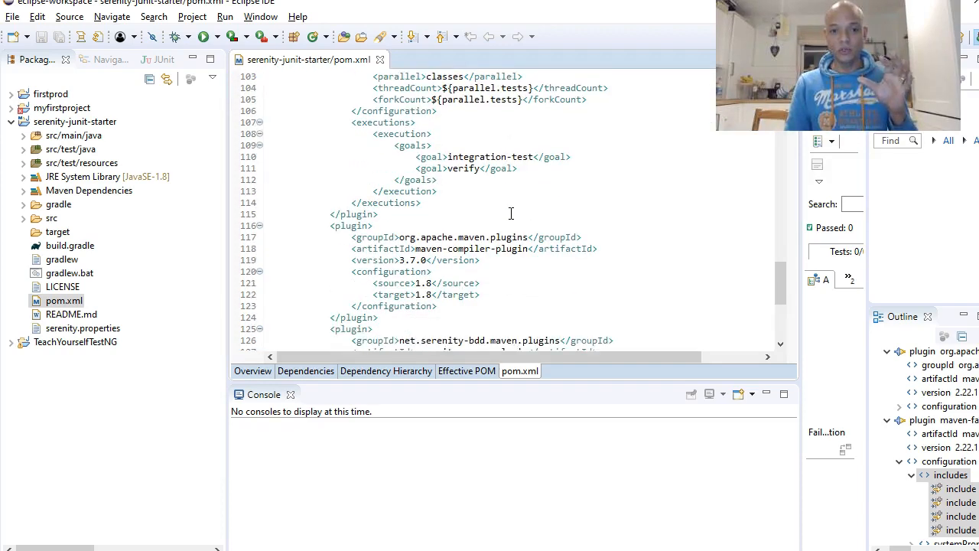
scroll("down", 3)
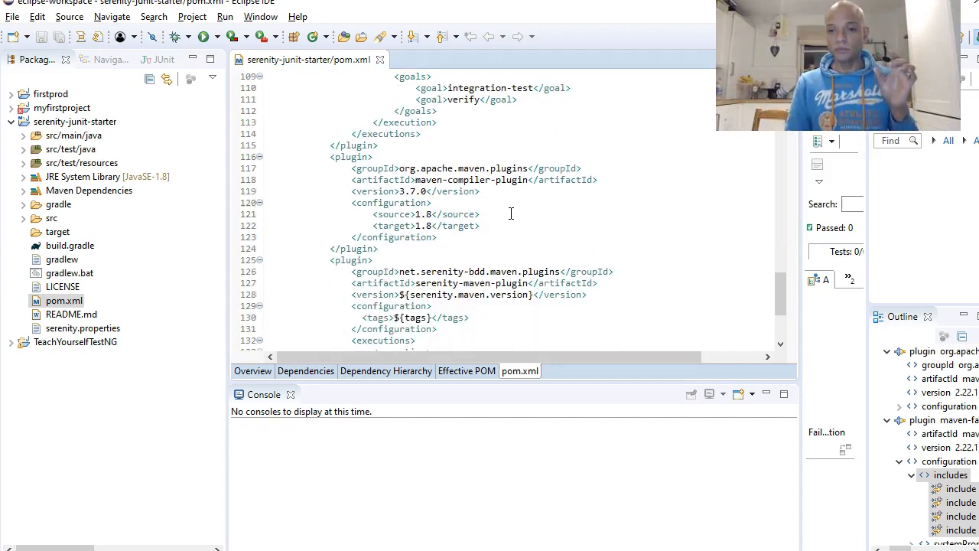
scroll("down", 3)
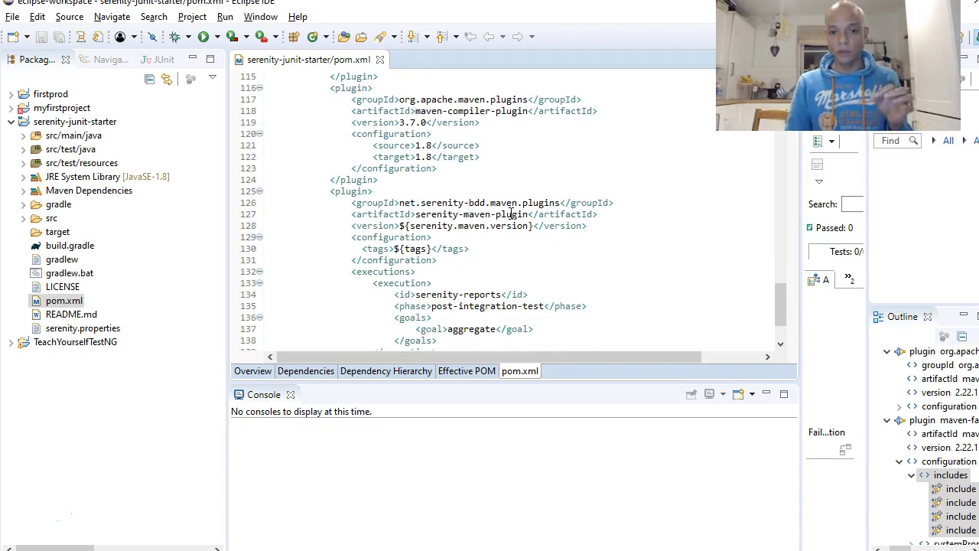
scroll("down", 3)
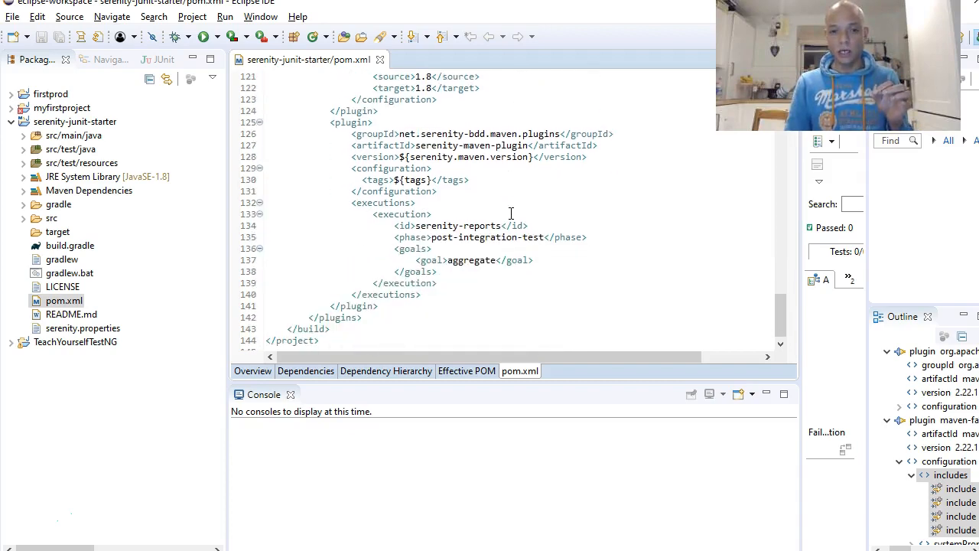